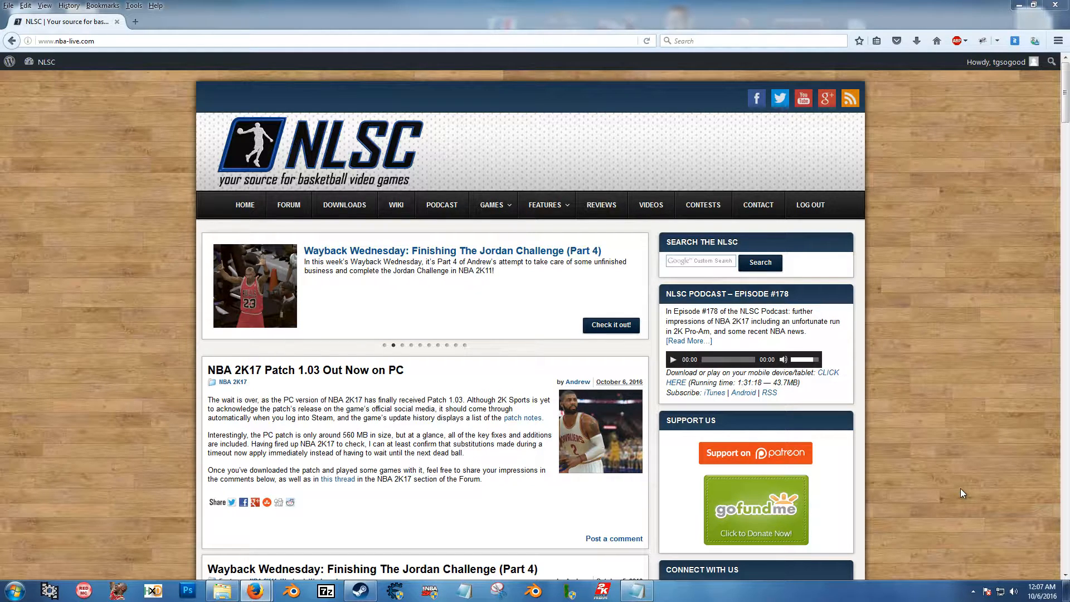
mouse_move(846, 524)
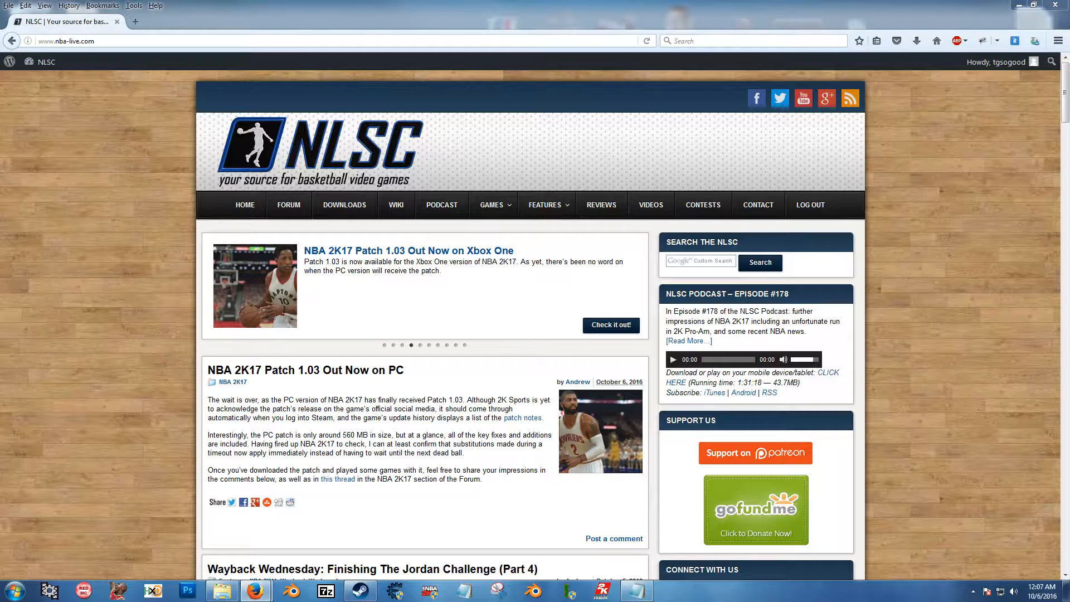
mouse_move(46, 61)
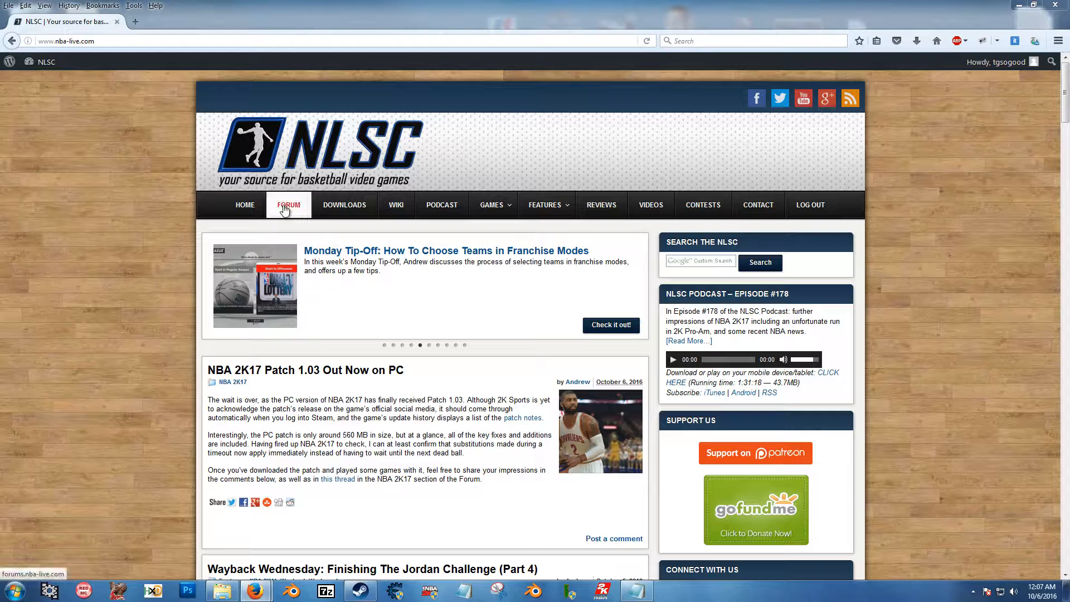
Go to the NLSC forum index and enter the NBA 2K17 Releases & Previews subforum
left_click(287, 206)
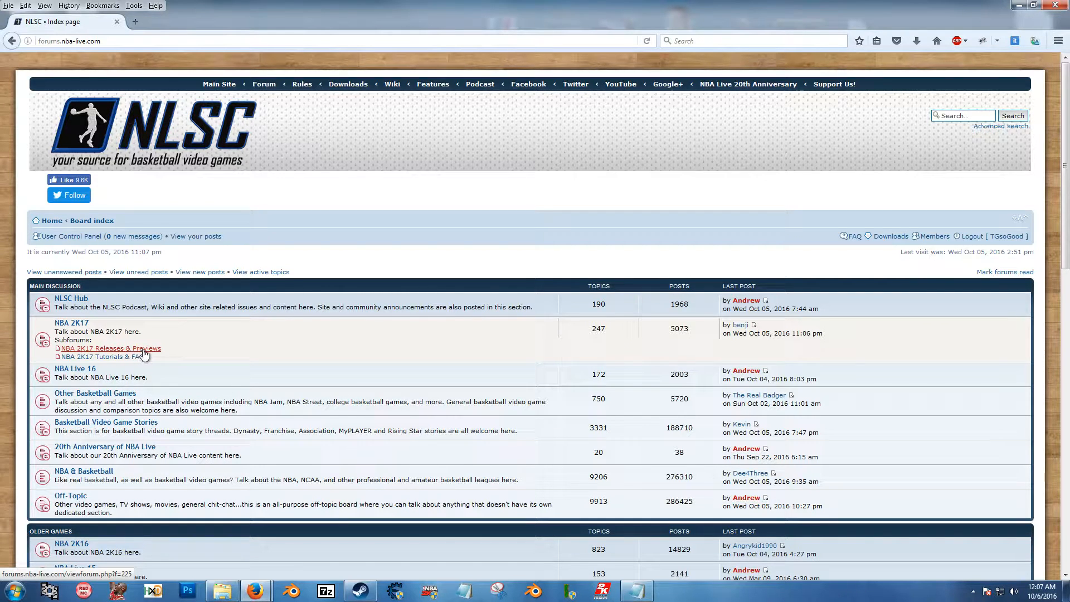
mouse_move(144, 357)
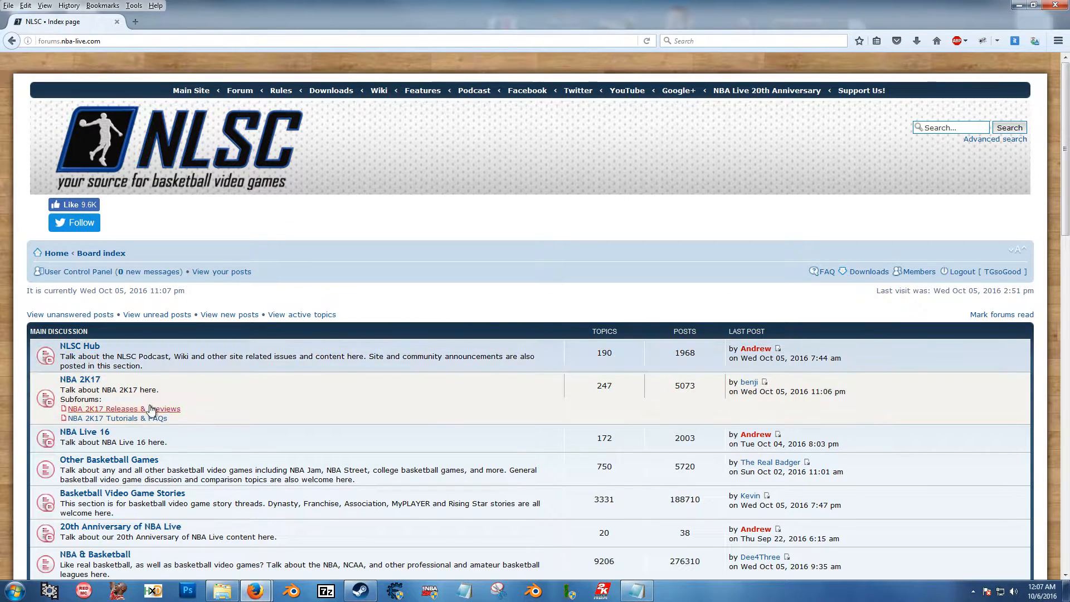
left_click(123, 408)
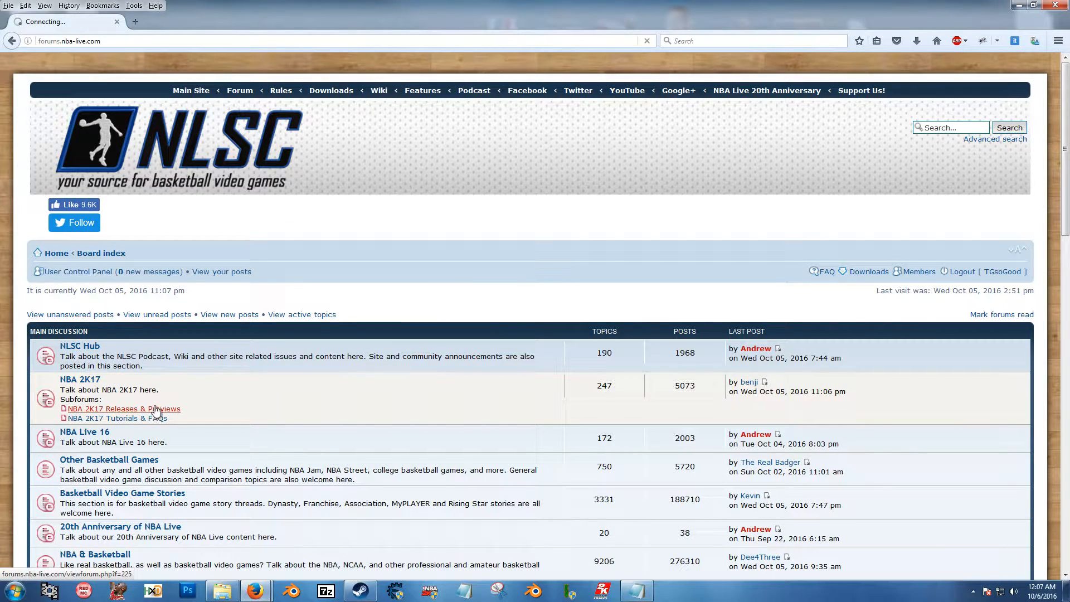
Search the topic list for 'blend' and enter the NBA 2K17 Blender Importer/Exporter thread
left_click(123, 408)
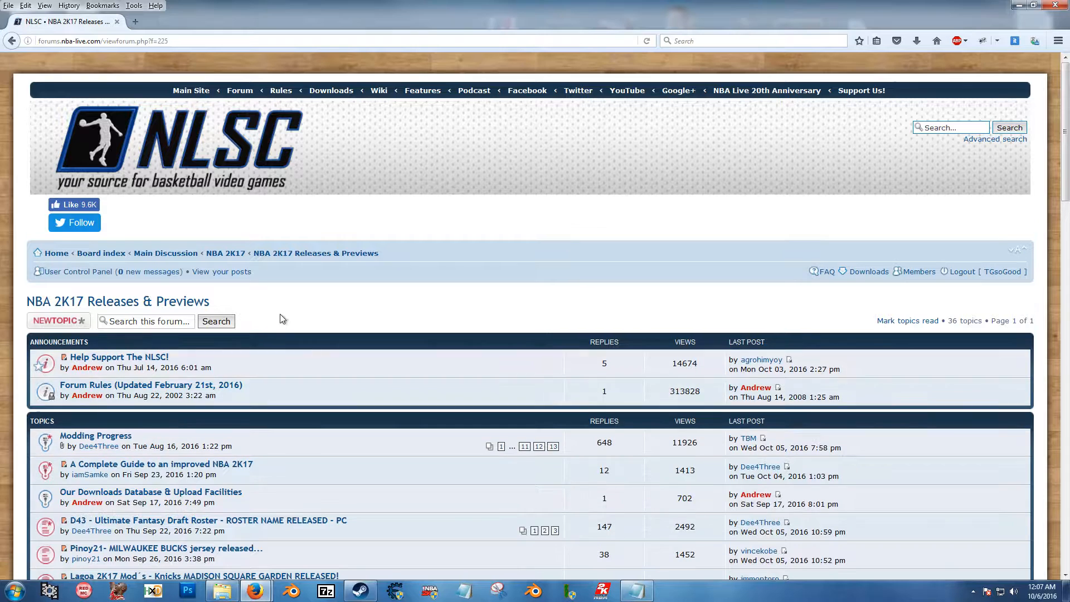
scroll("down", 3)
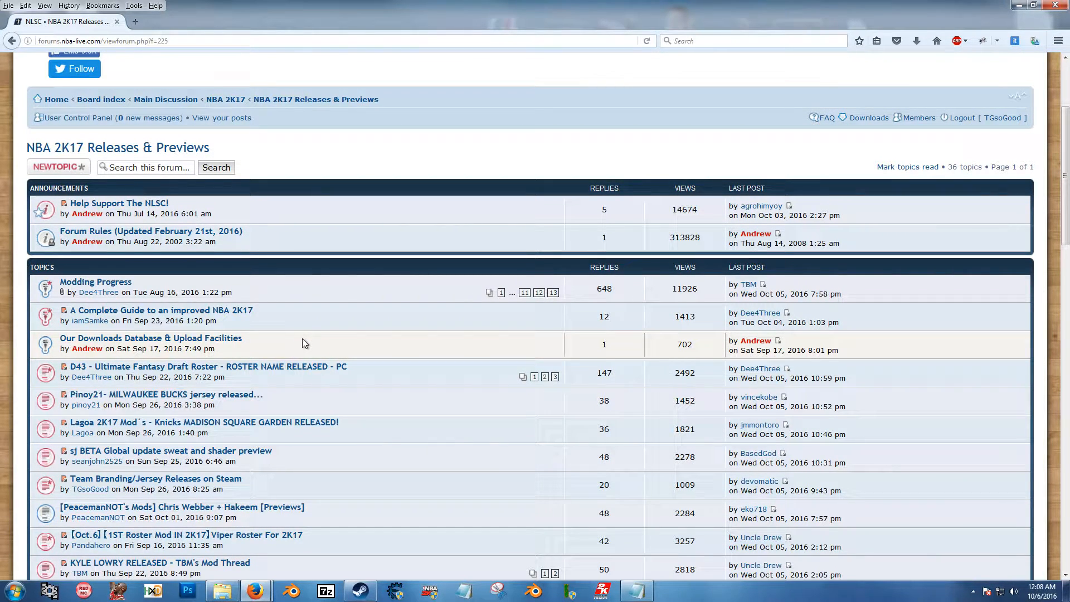
scroll("down", 3)
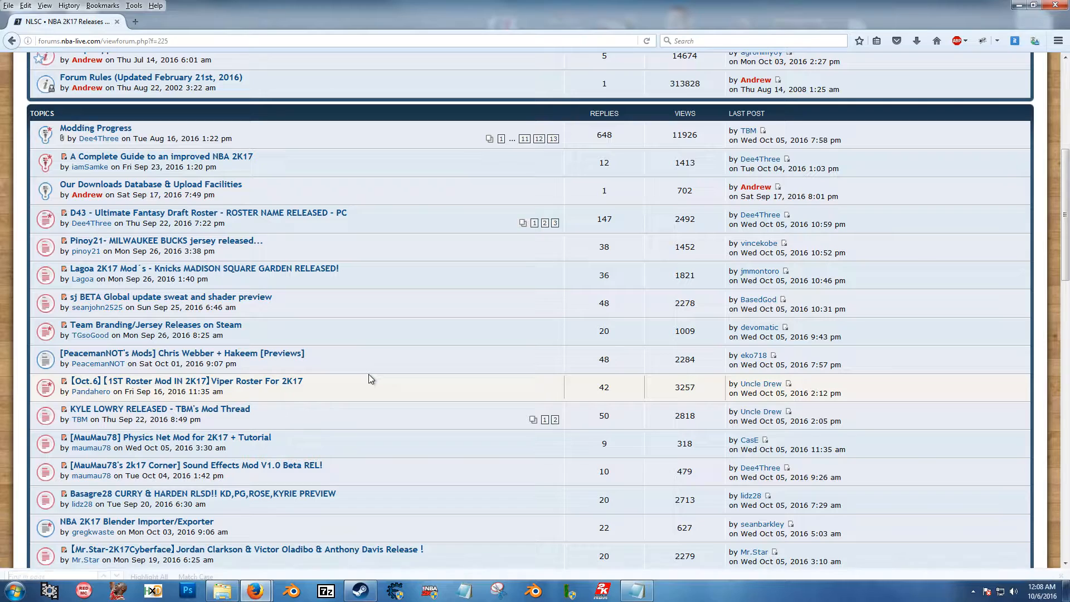
key("ctrl+f")
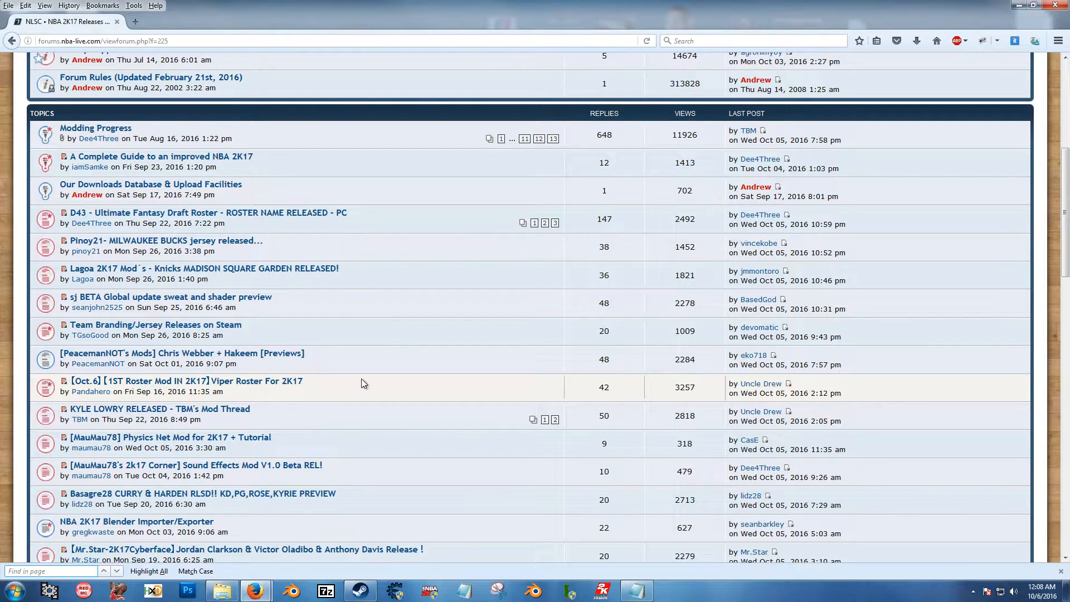
mouse_move(363, 382)
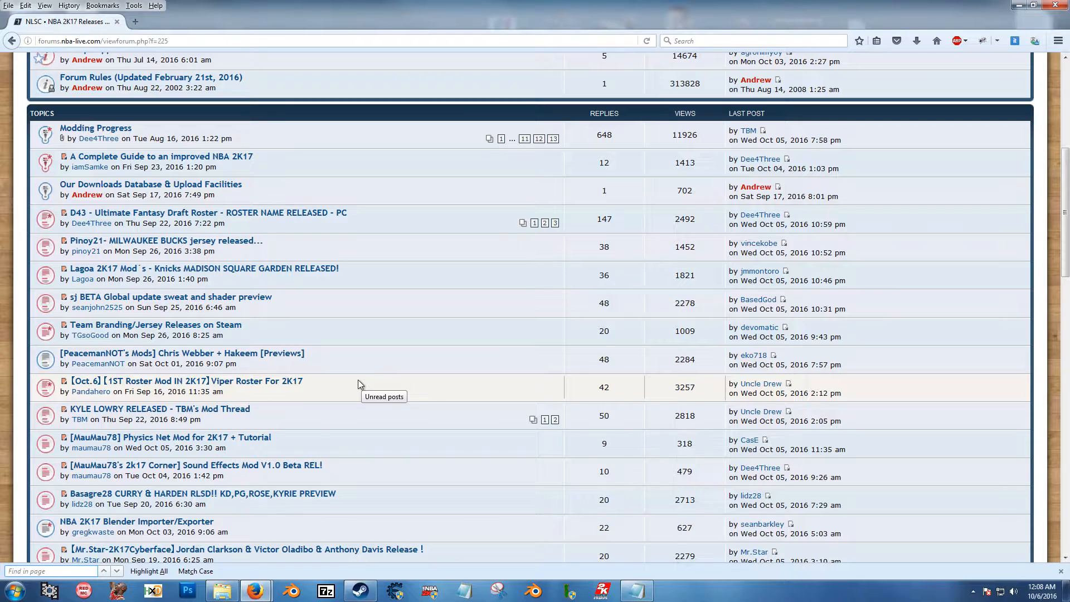
type("blend")
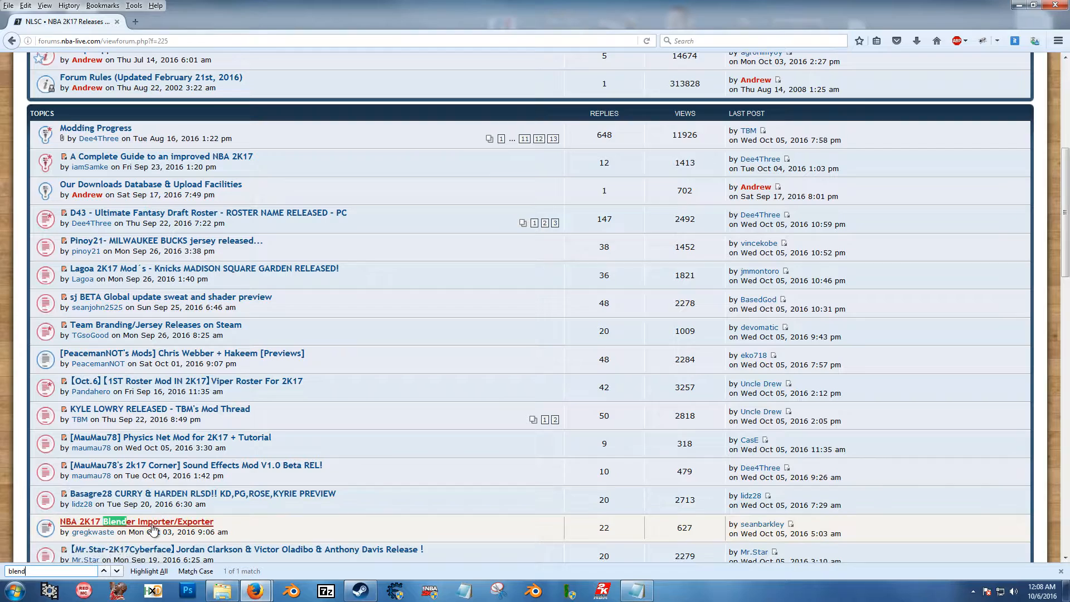
left_click(136, 522)
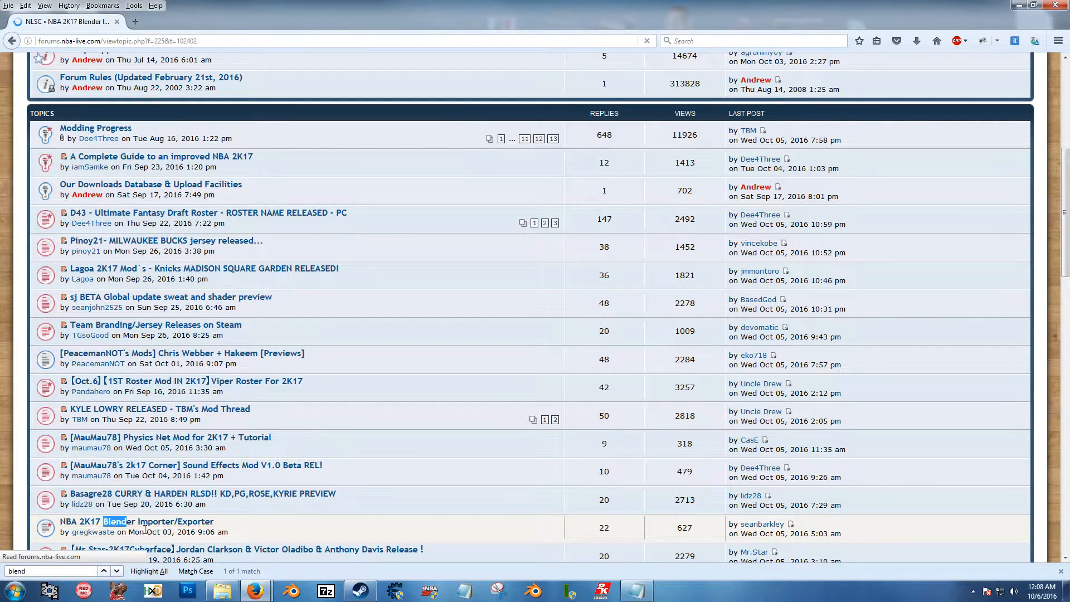
Read the importer's first post and follow its Download link to 3dgamedevblog.com
left_click(136, 522)
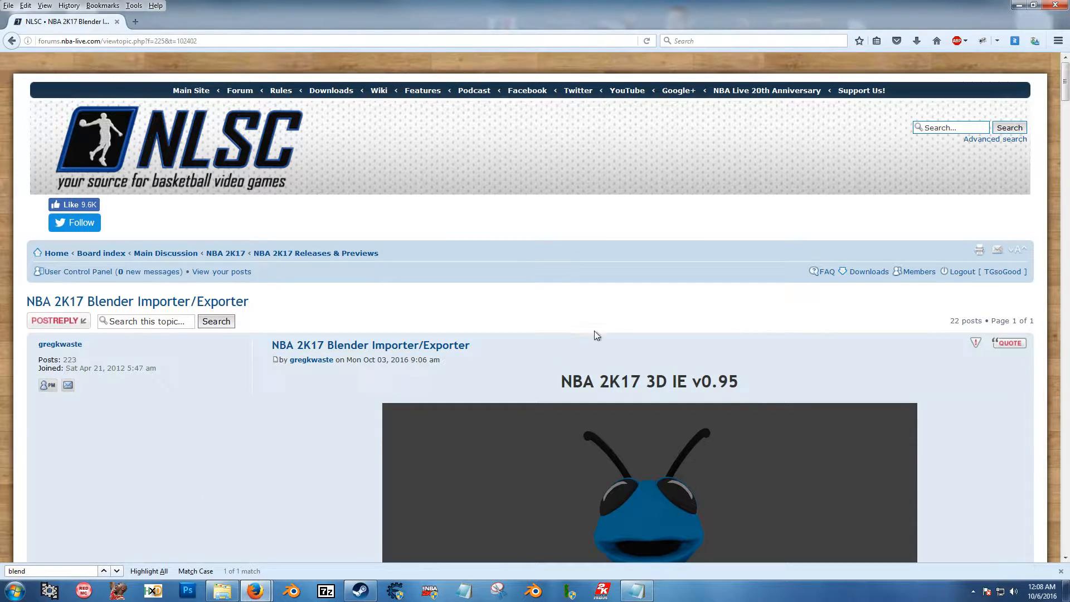
scroll("down", 3)
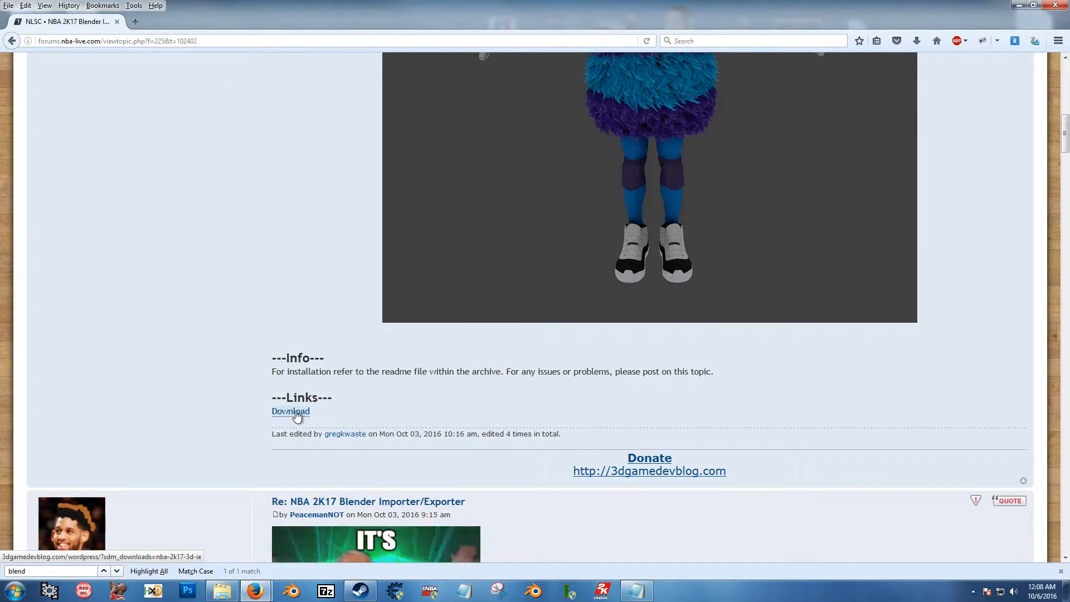
left_click(290, 411)
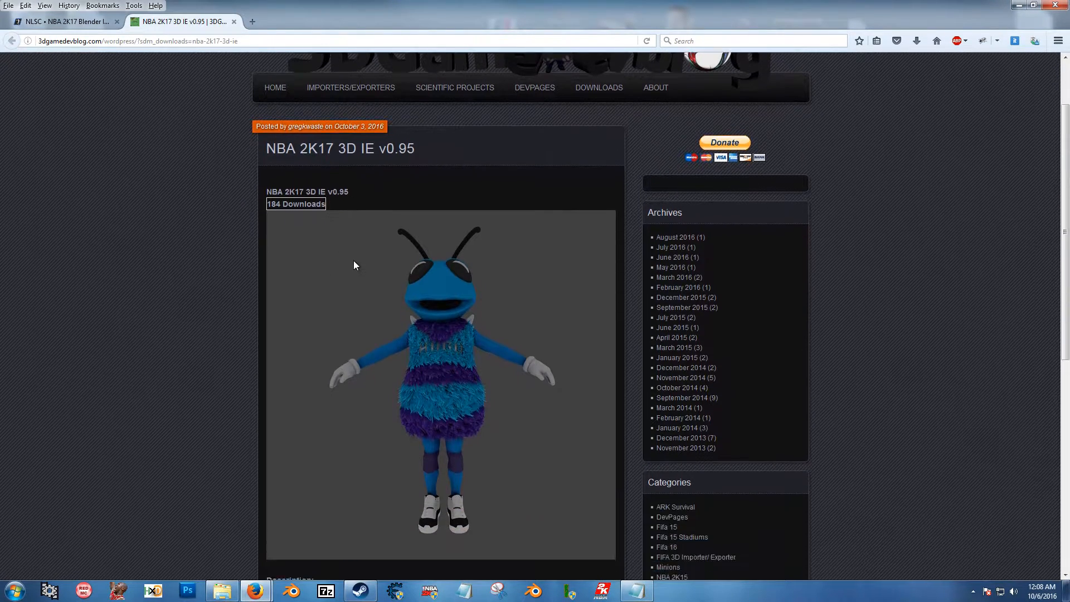
Request the NBA 2K17 3D IE v0.95 download via Download Now! and close the adf.ly redirect tab
scroll("down", 3)
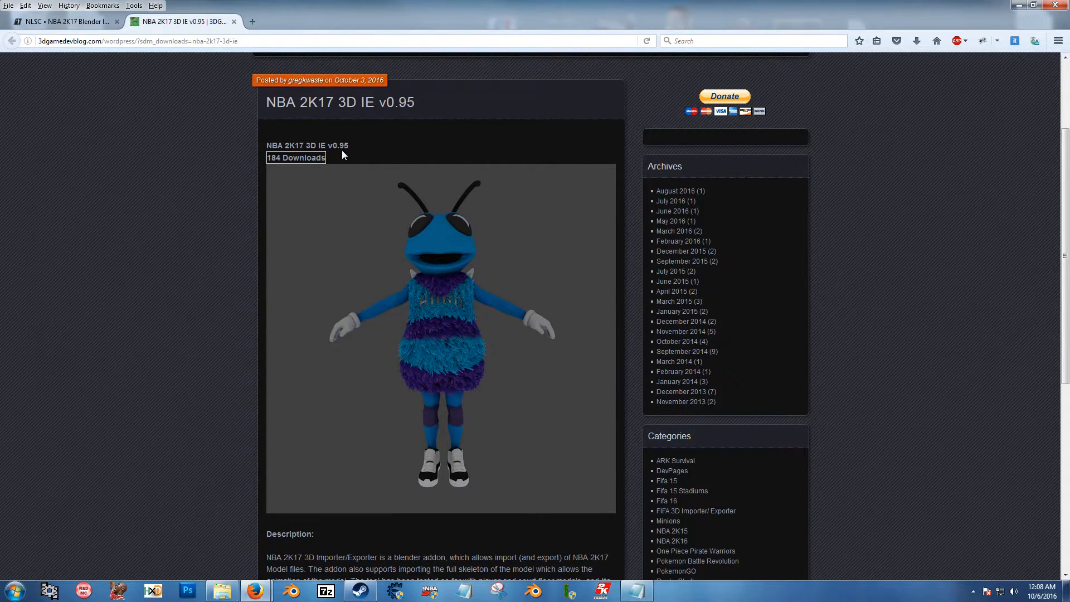
scroll("down", 3)
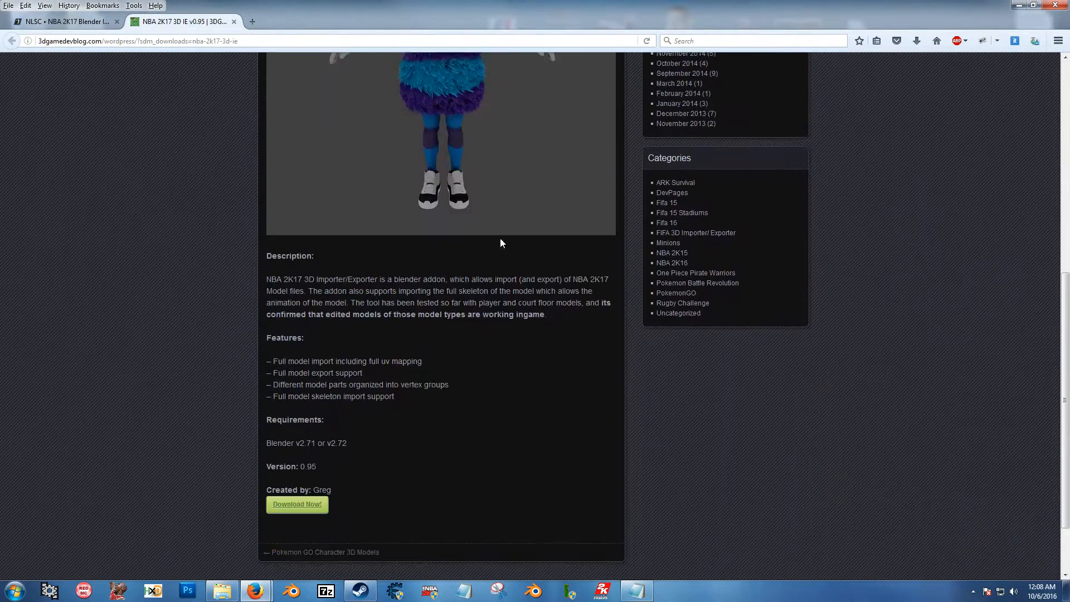
scroll("down", 3)
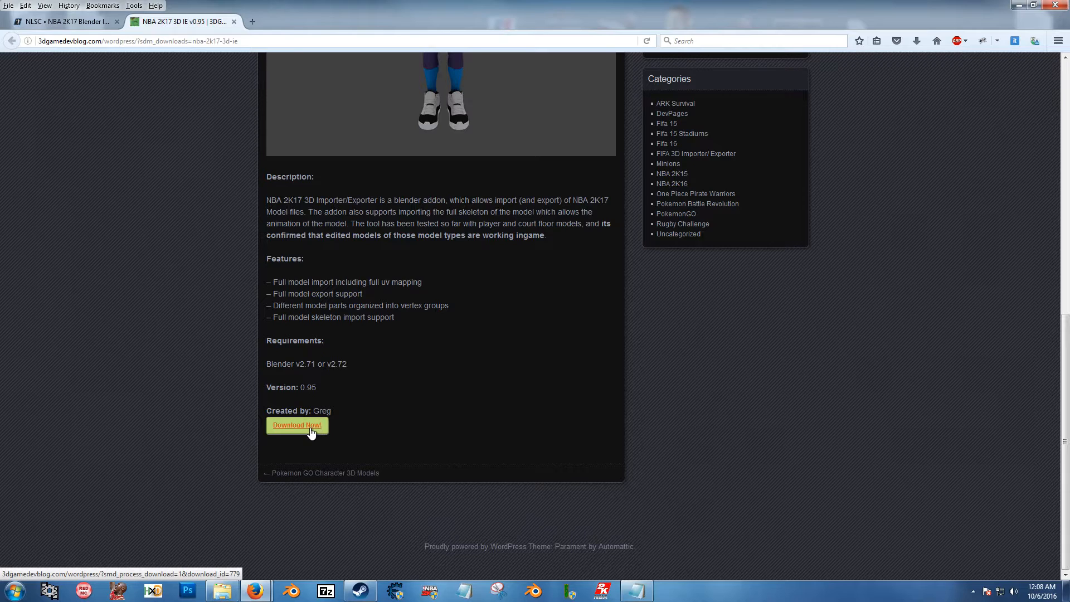
left_click(297, 425)
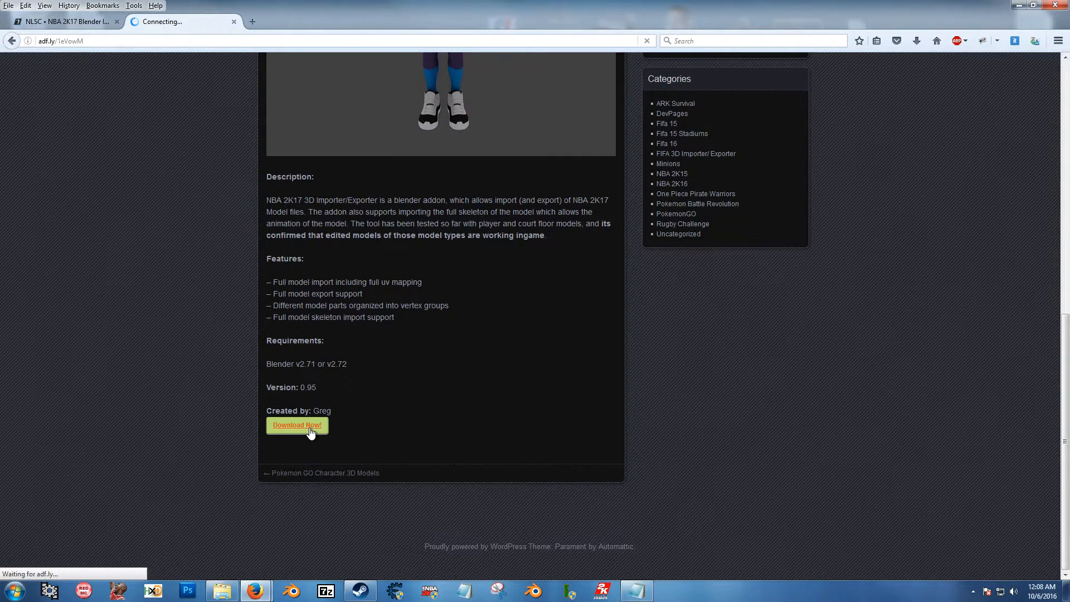
left_click(296, 424)
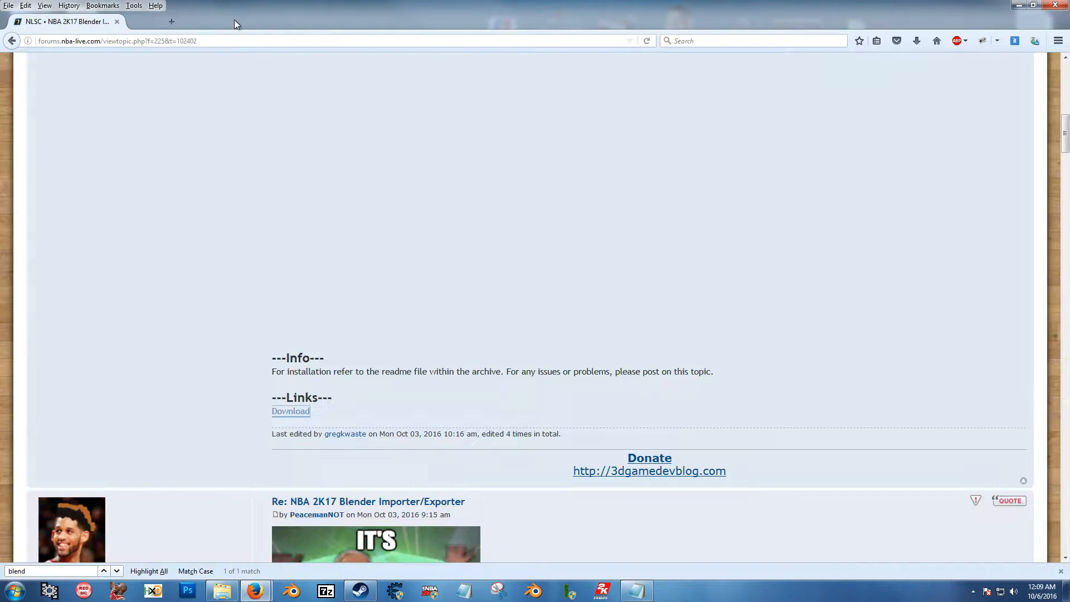
Open the NBA_2K17-3D-IE-v0.95 archive from Downloads in 7-Zip, revealing nba2k_tools
left_click(220, 591)
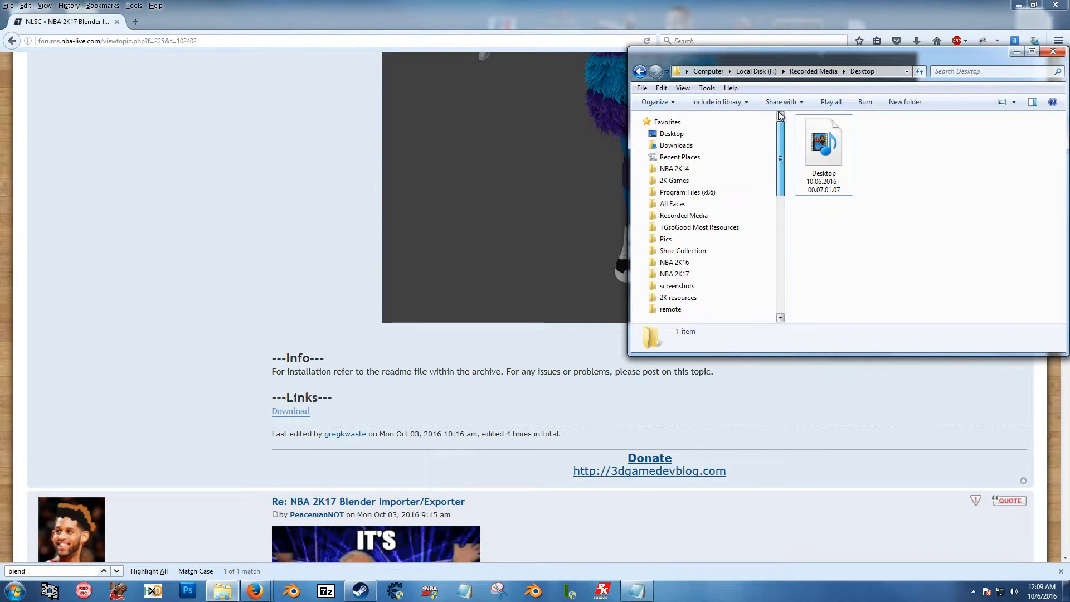
left_click(676, 145)
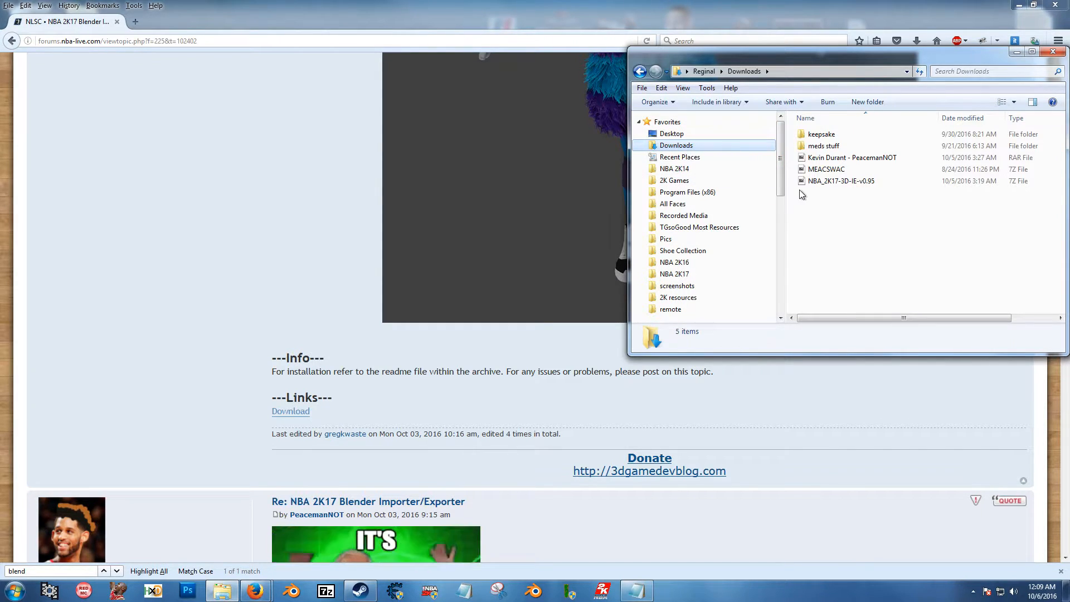
mouse_move(841, 181)
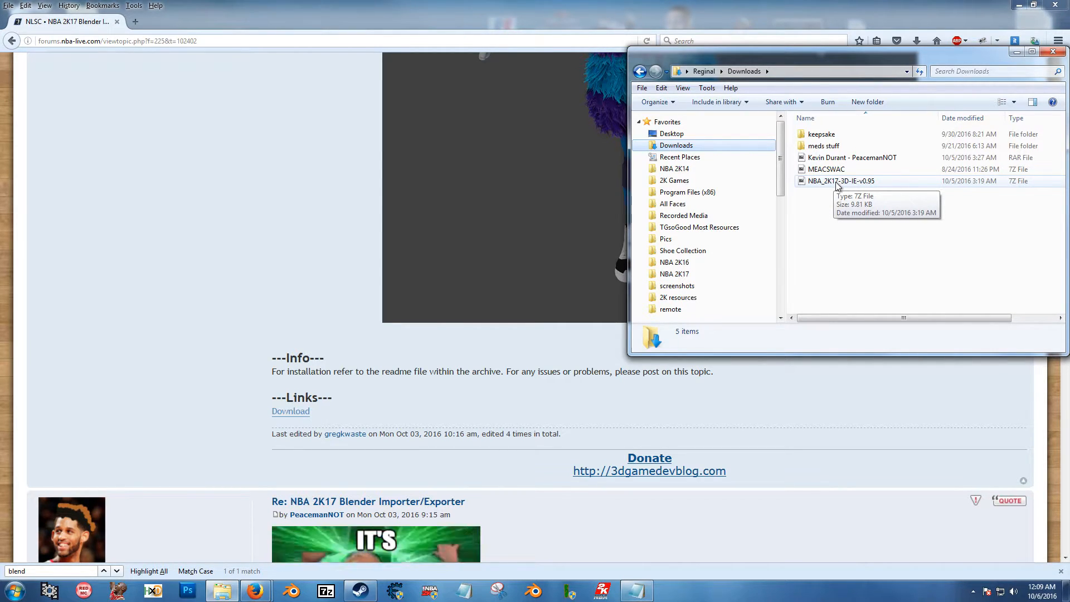
double_click(840, 181)
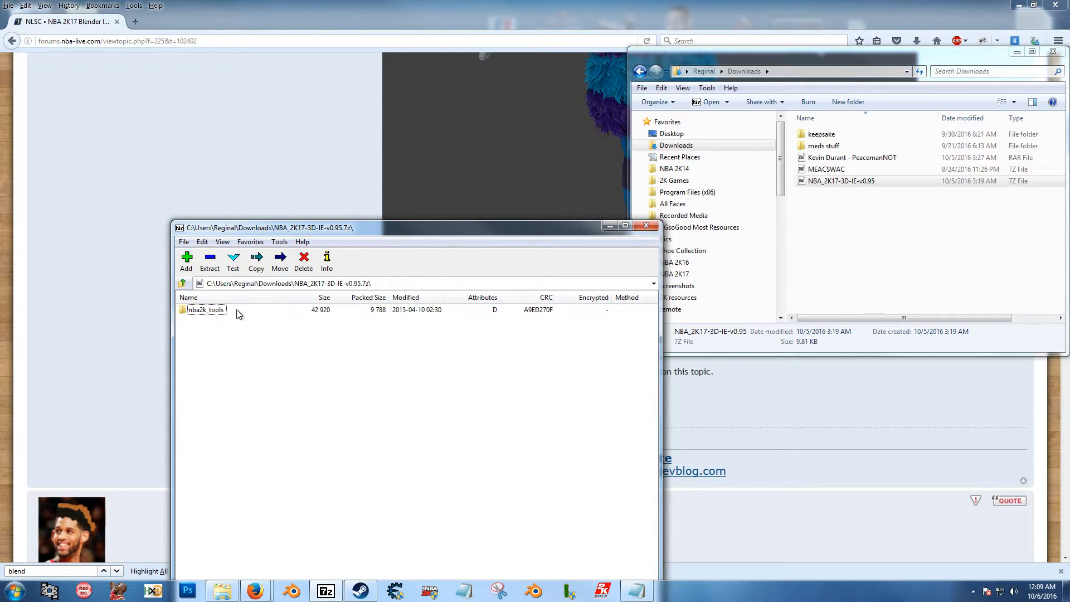
mouse_move(162, 314)
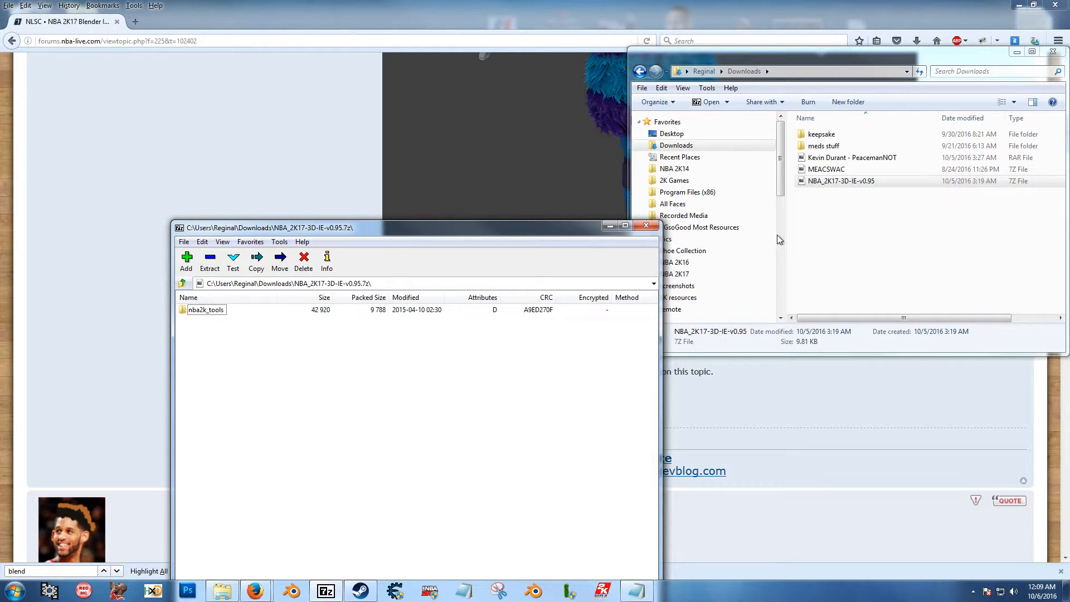
mouse_move(209, 261)
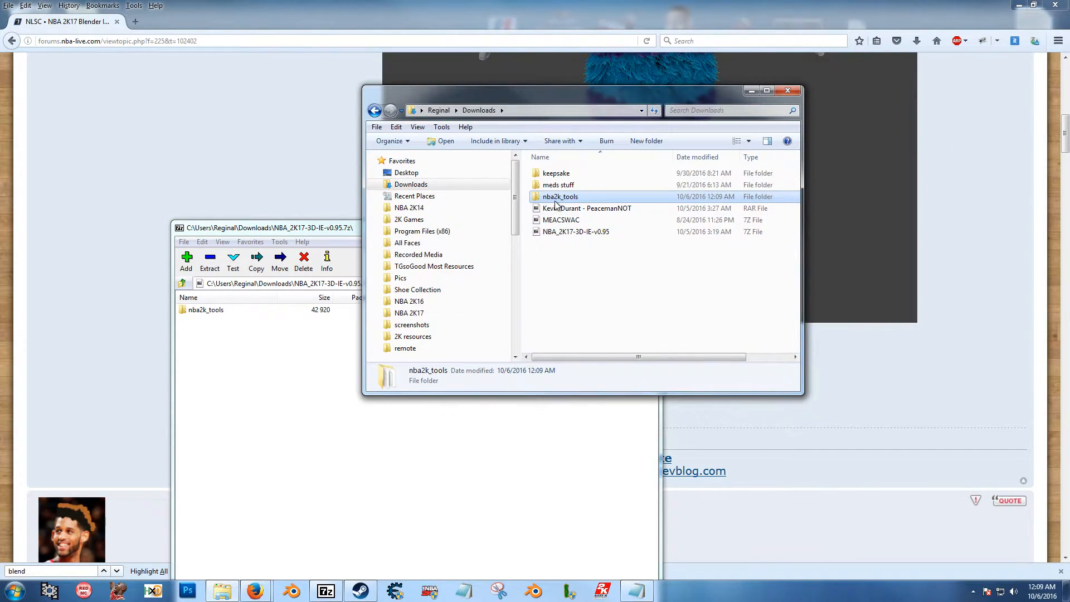
Extract nba2k_tools into Downloads and view json_parser.py, models_2k.py and the readme
right_click(560, 196)
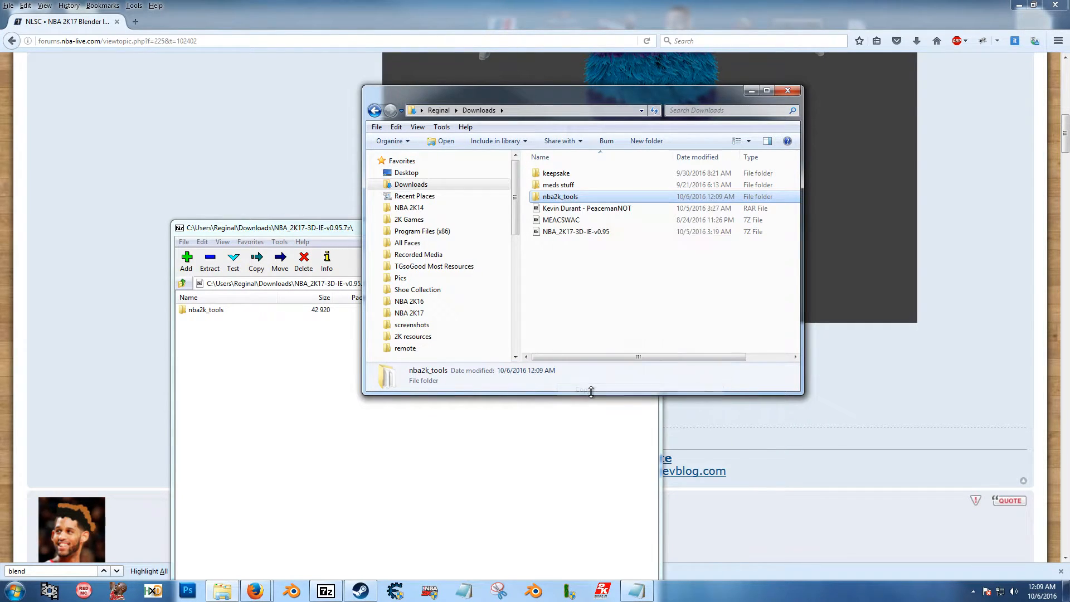
mouse_move(583, 378)
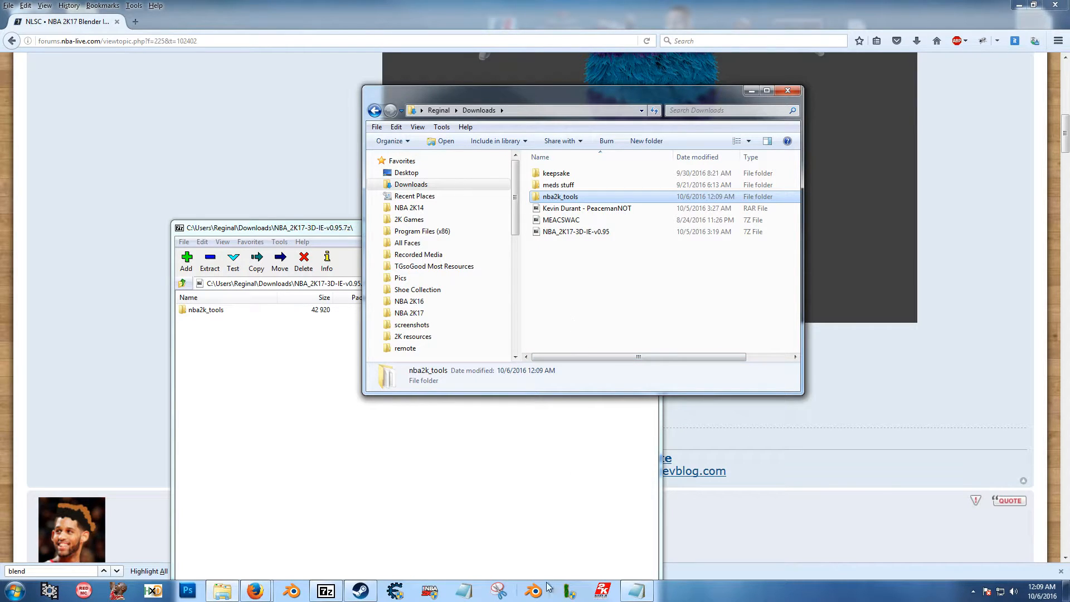
double_click(560, 196)
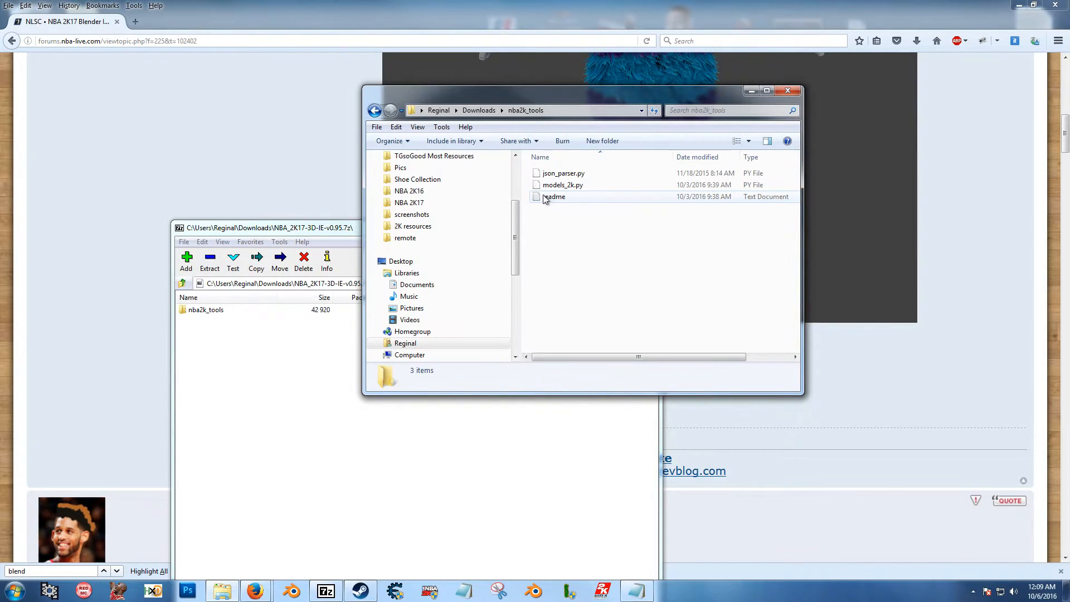
Read the readme's Installing the Addon section in Notepad, then return Explorer to Downloads
double_click(554, 196)
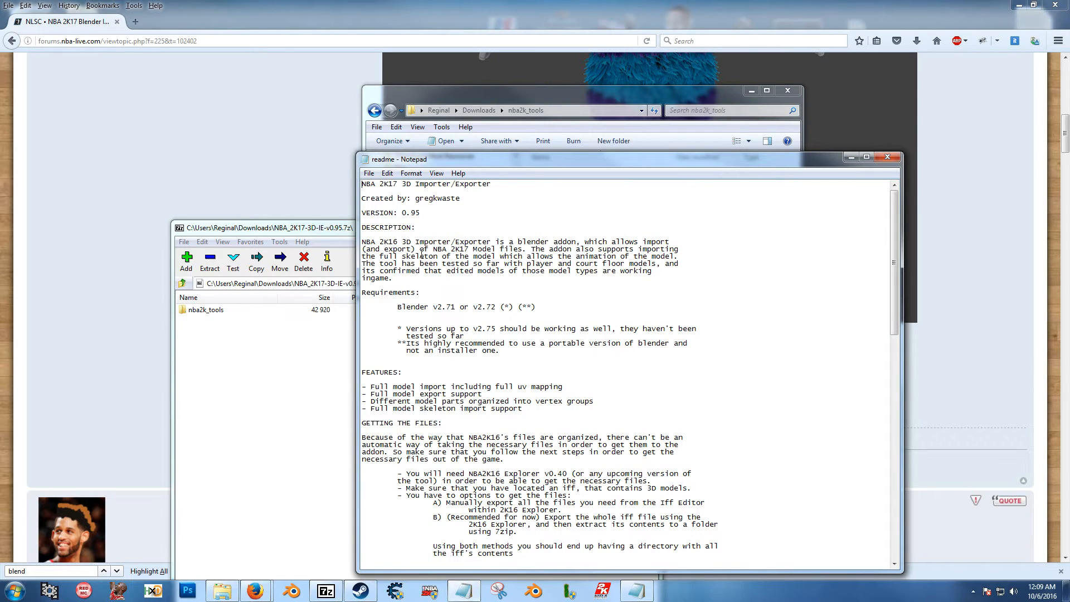
scroll("down", 3)
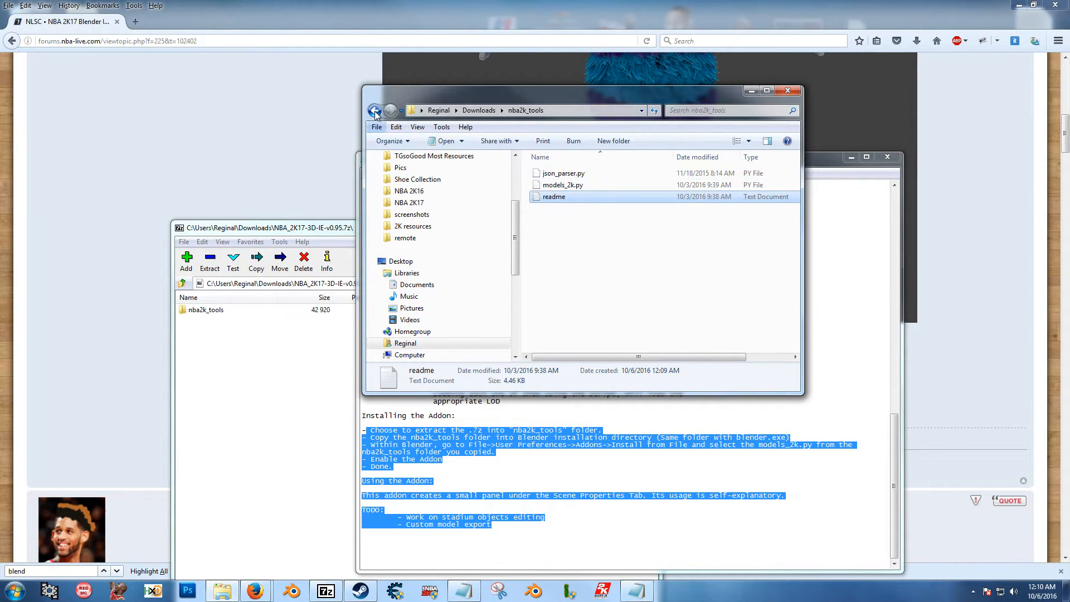
left_click(375, 110)
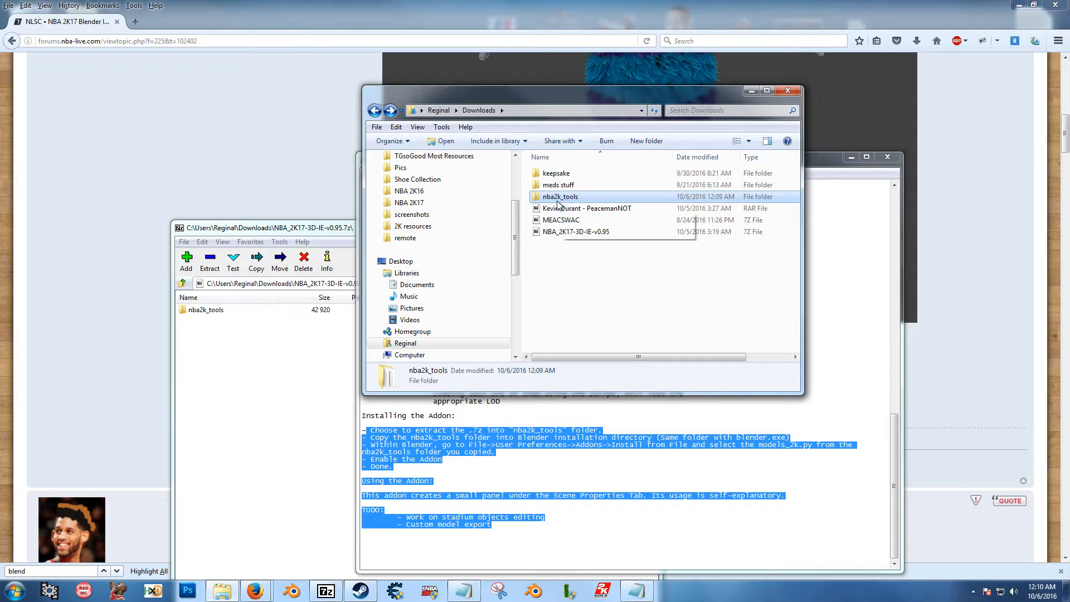
mouse_move(559, 197)
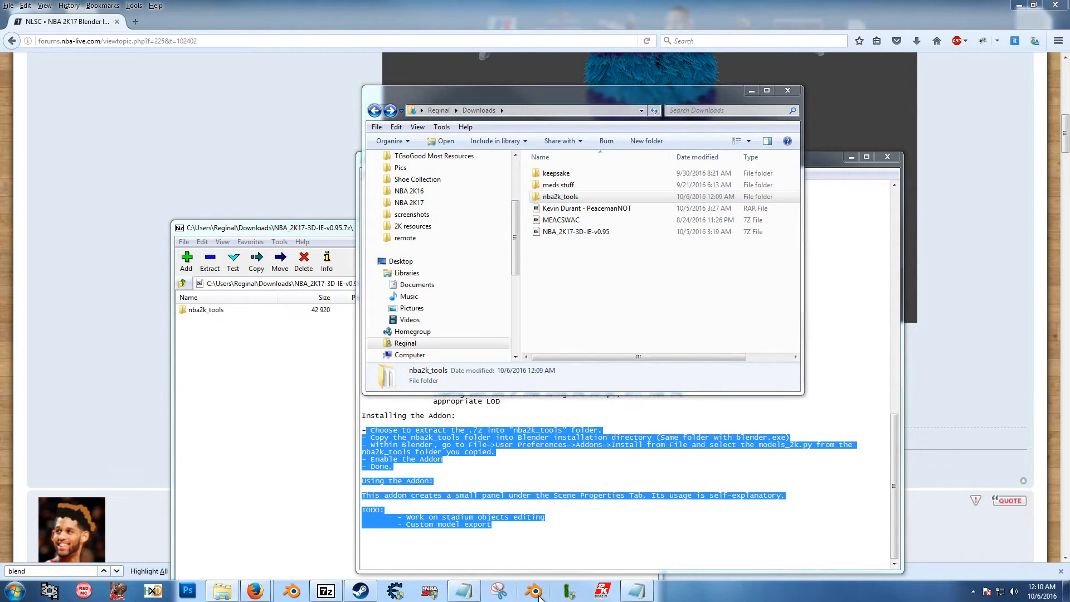
Locate blender-2.72-windows64 via the Blender shortcut's Open File Location
right_click(535, 591)
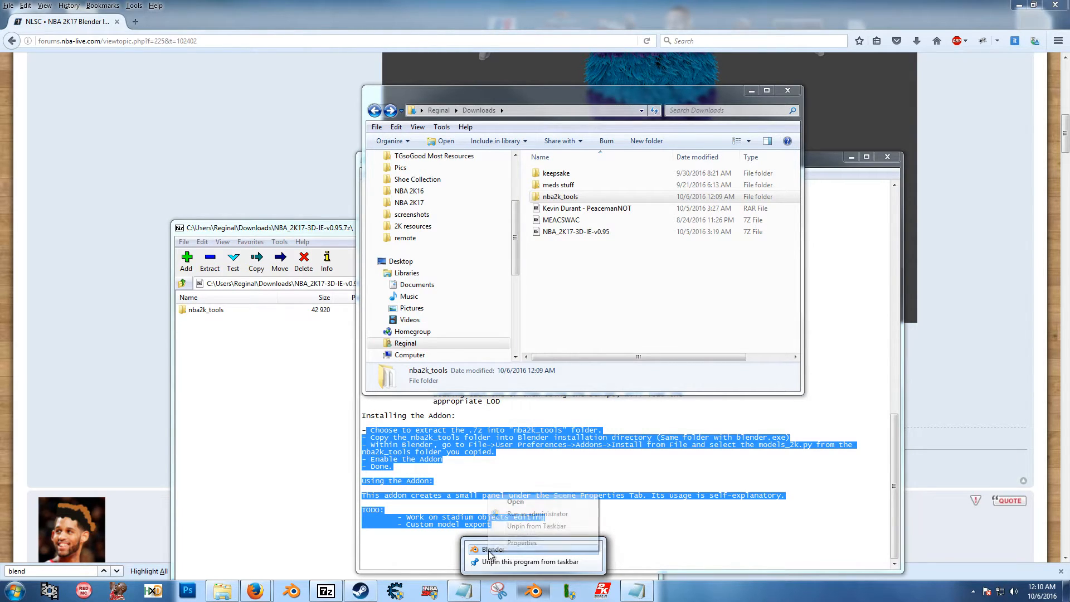
left_click(522, 543)
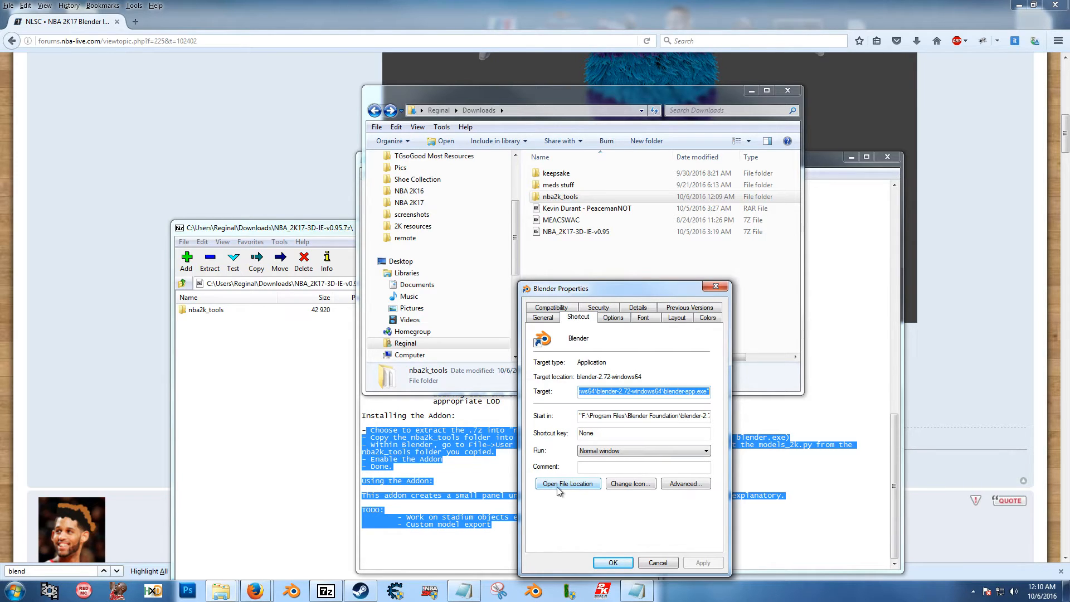
mouse_move(561, 493)
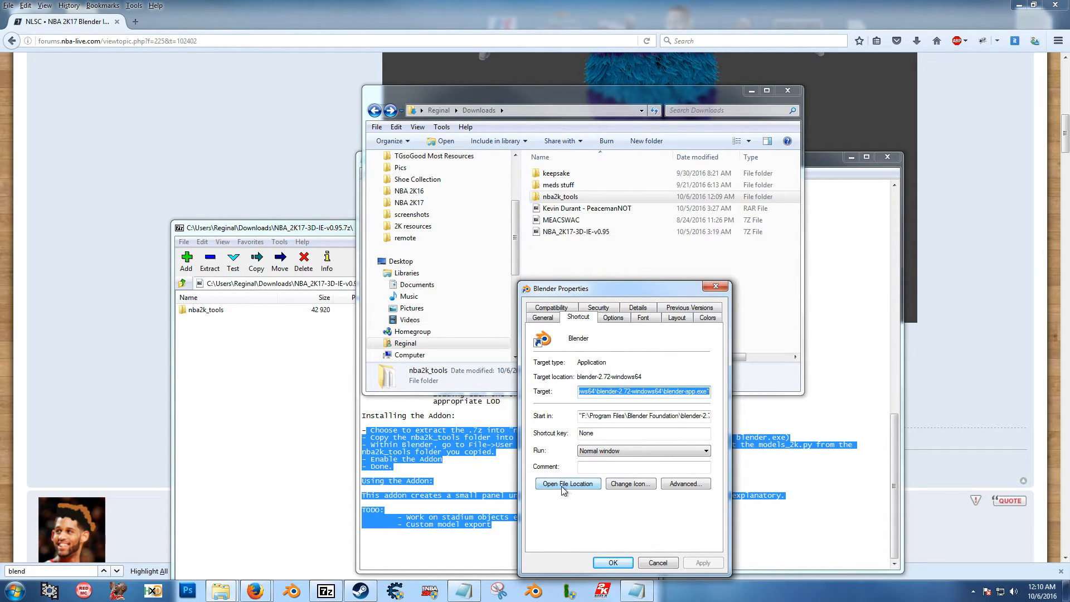
left_click(567, 483)
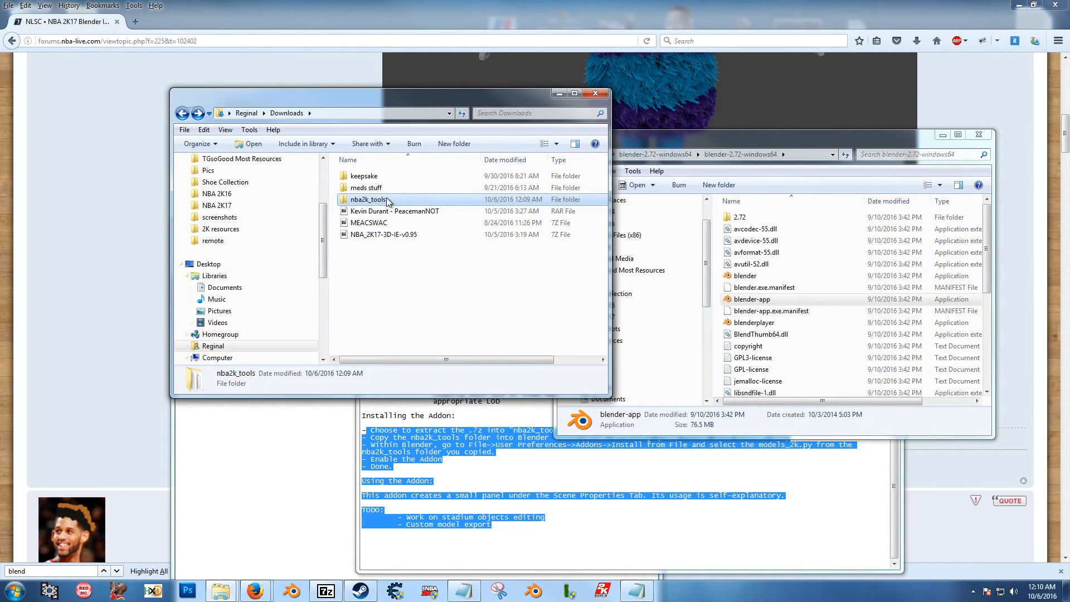
mouse_move(367, 199)
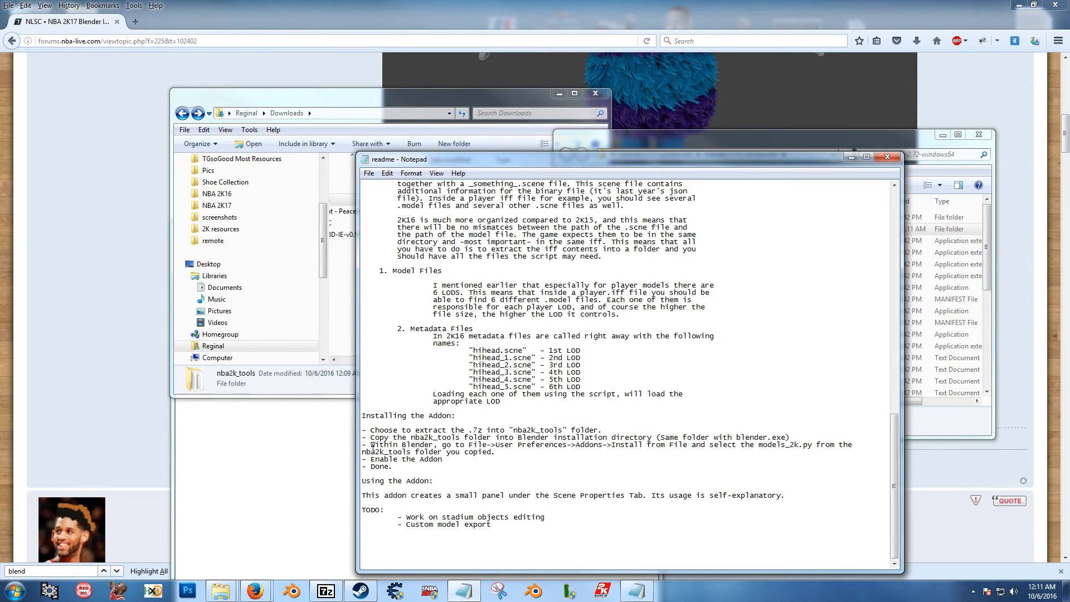
mouse_move(440, 554)
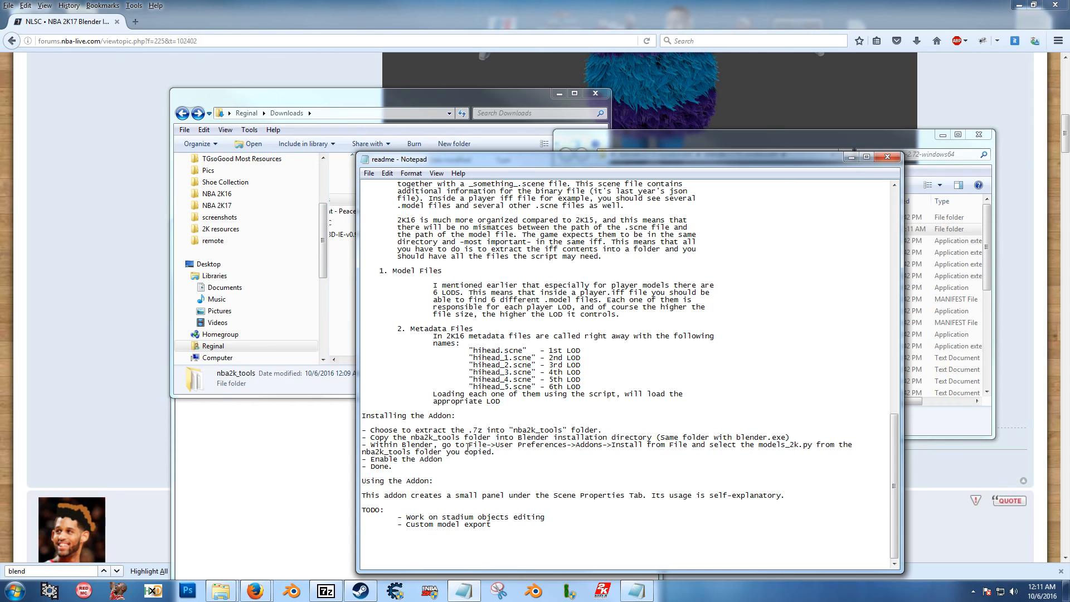
Launch Blender 2.72 and allow the unverified publisher to run
left_click(533, 591)
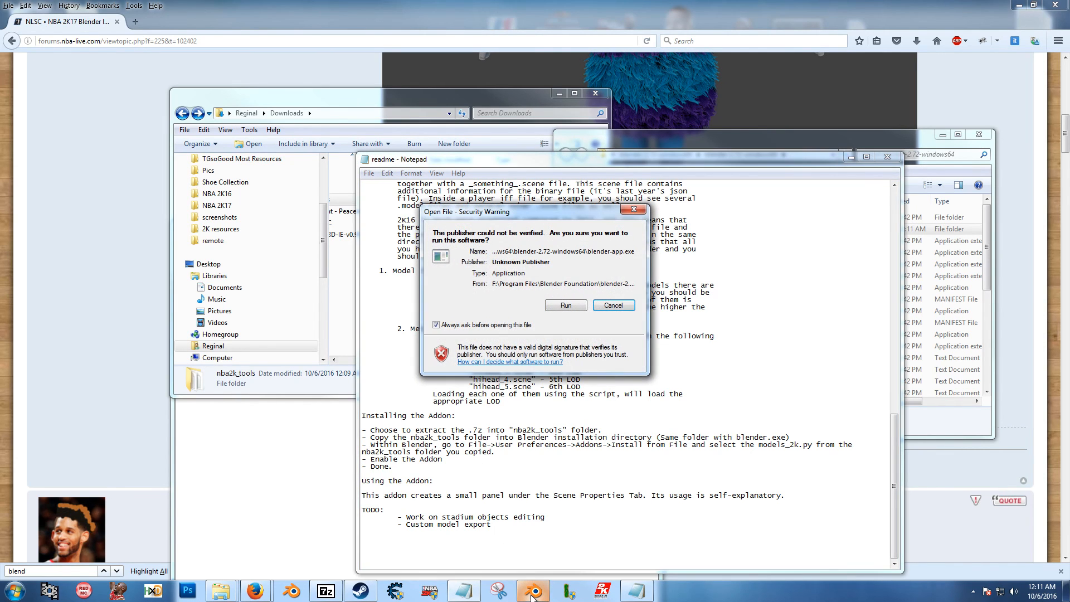
left_click(565, 306)
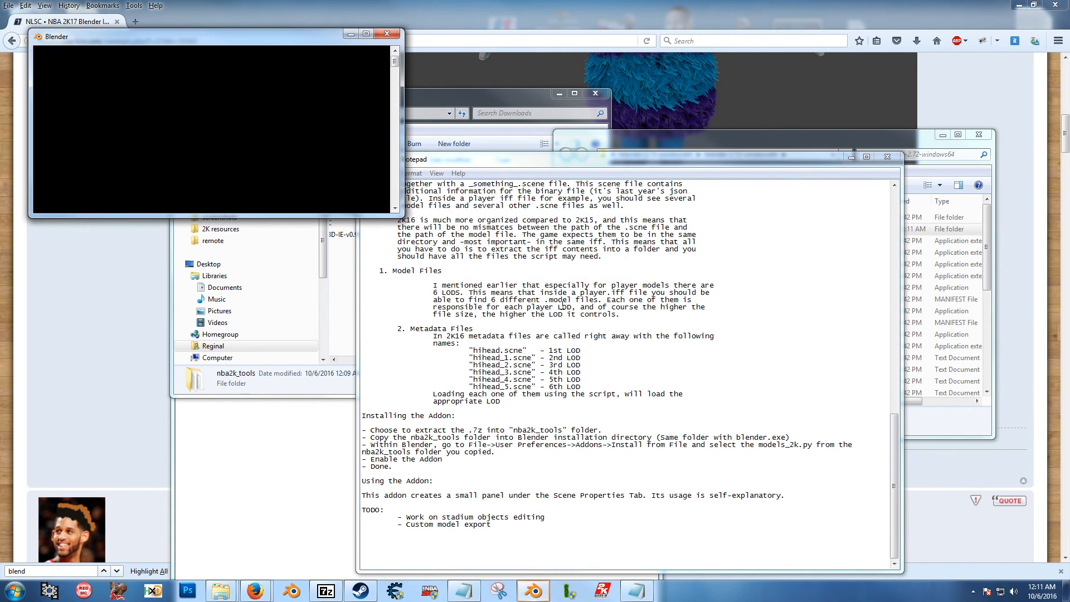